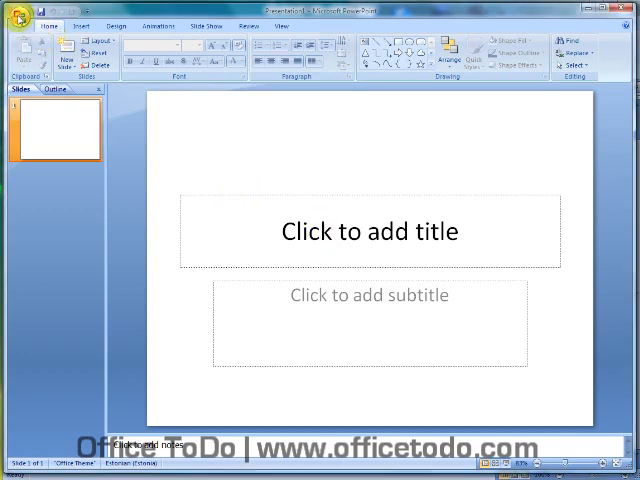
Step: Bring up the New Presentation dialog from the Office button menu
click(22, 16)
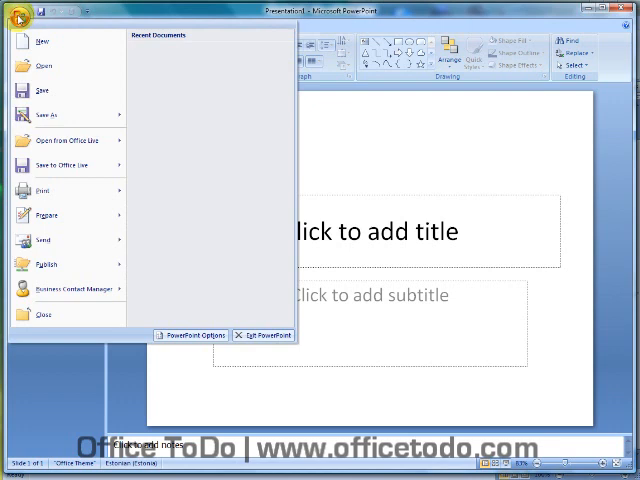
mouse_move(44, 40)
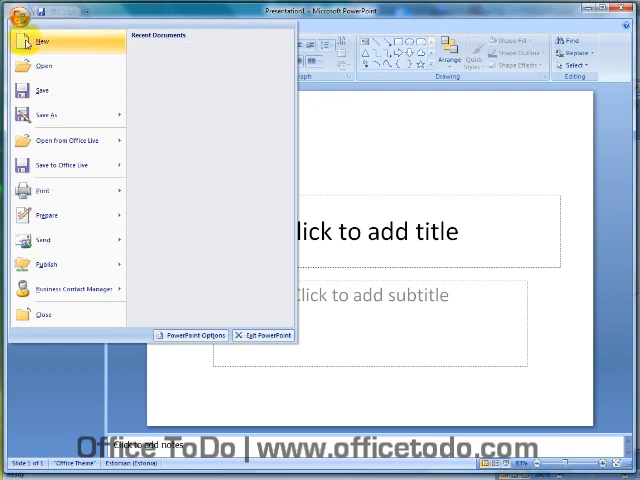
click(40, 40)
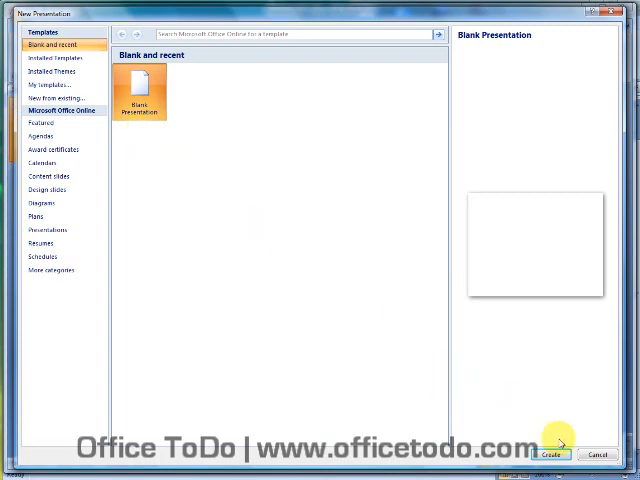
Step: Create the new blank presentation with an empty title slide
click(552, 448)
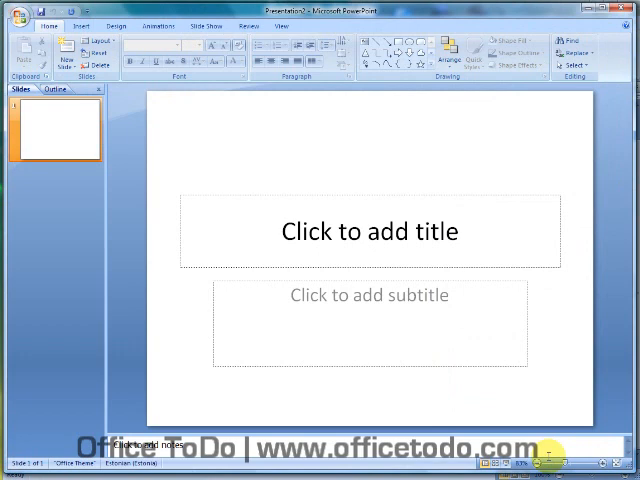